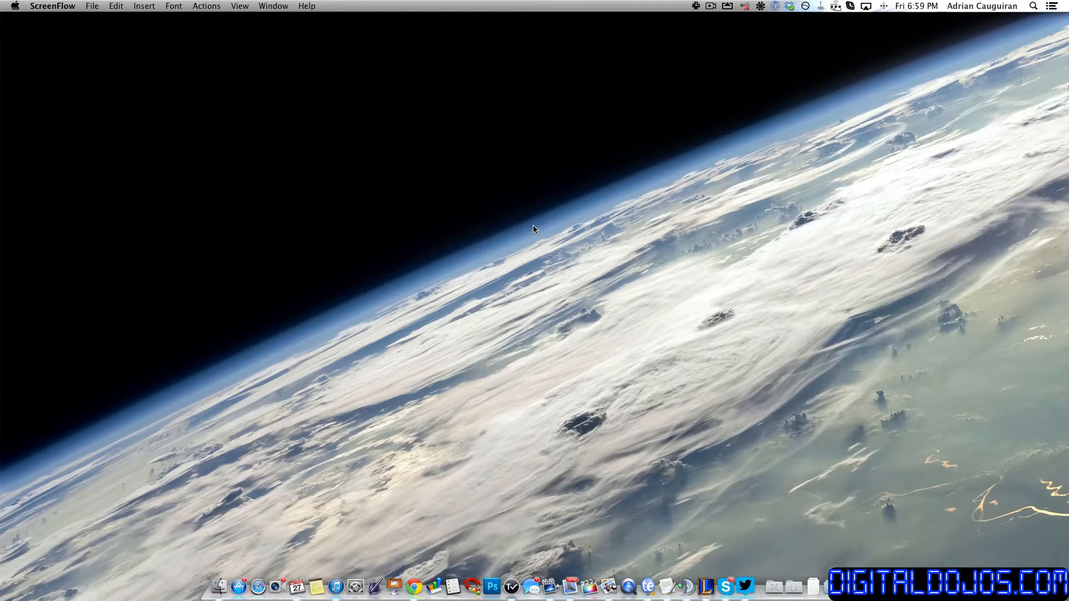
{"action": "mouse_move", "coordinate": [530, 374]}
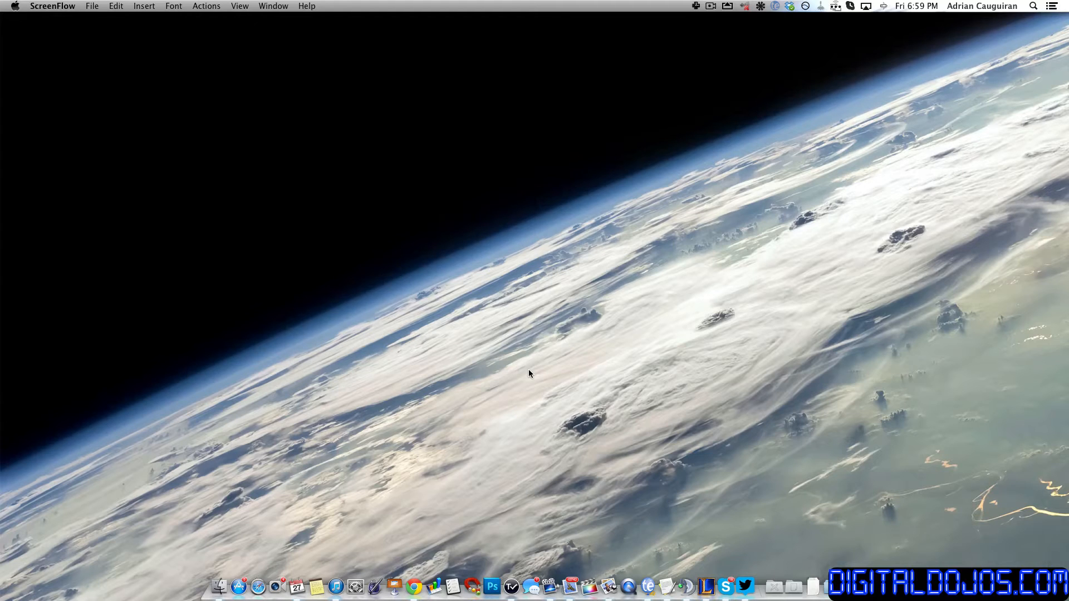
{"action": "mouse_move", "coordinate": [507, 256]}
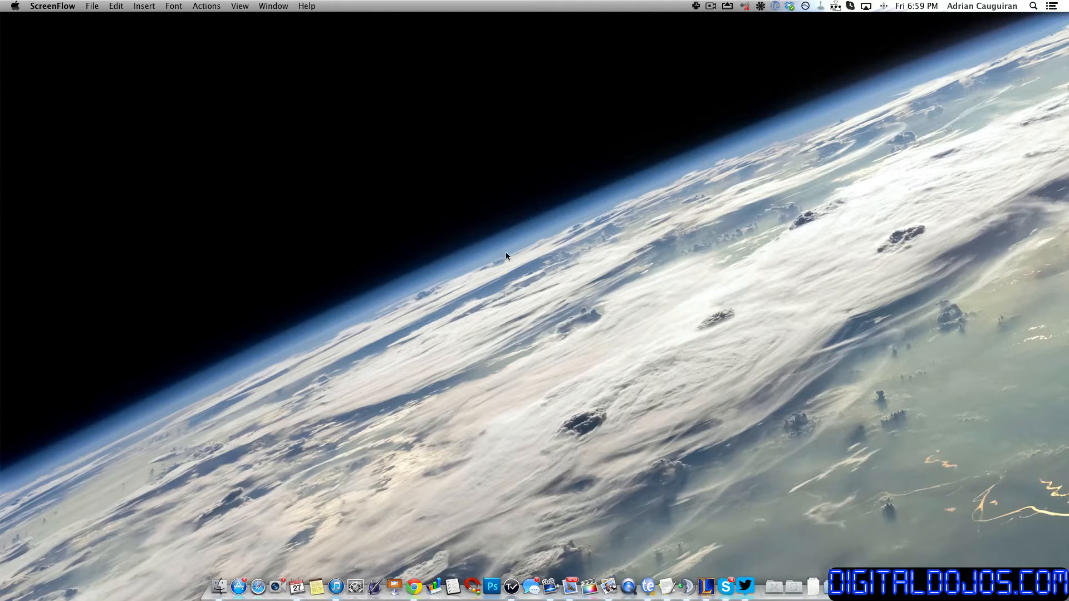
{"action": "mouse_move", "coordinate": [515, 300]}
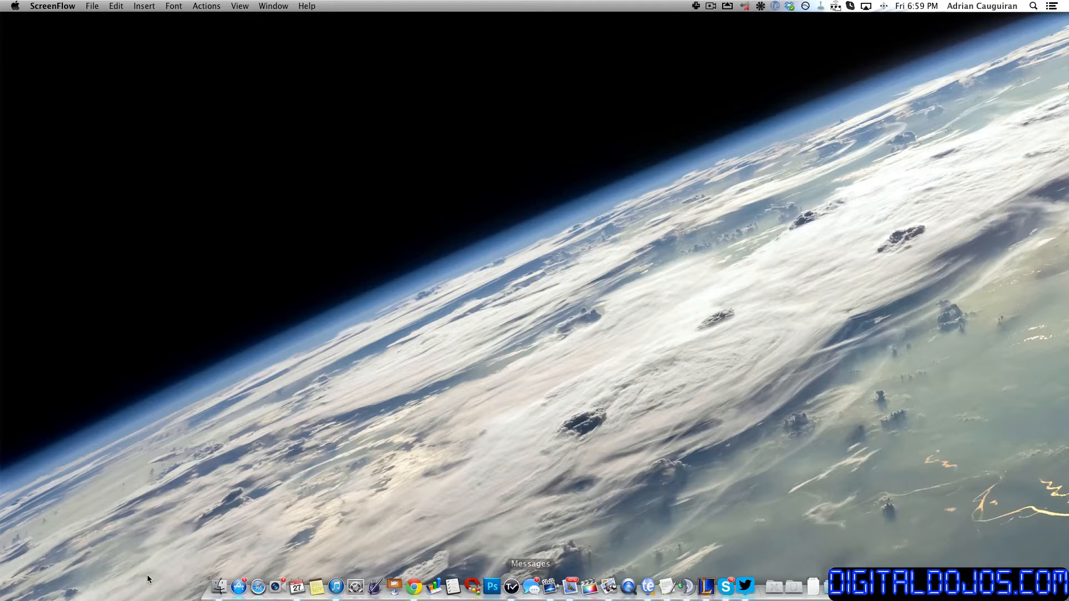
{"action": "mouse_move", "coordinate": [257, 411]}
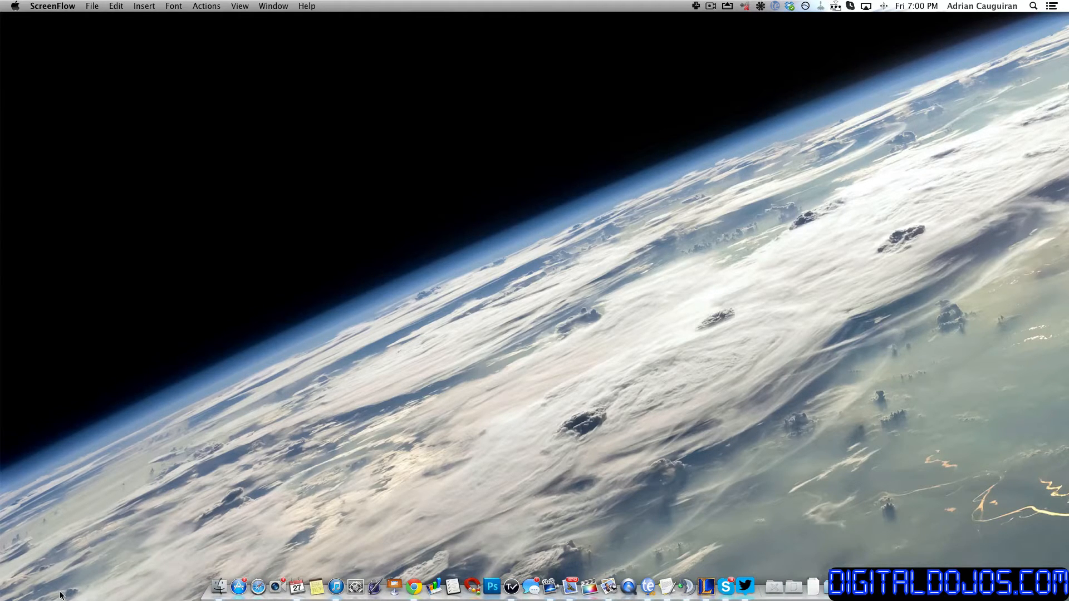
{"action": "mouse_move", "coordinate": [123, 561]}
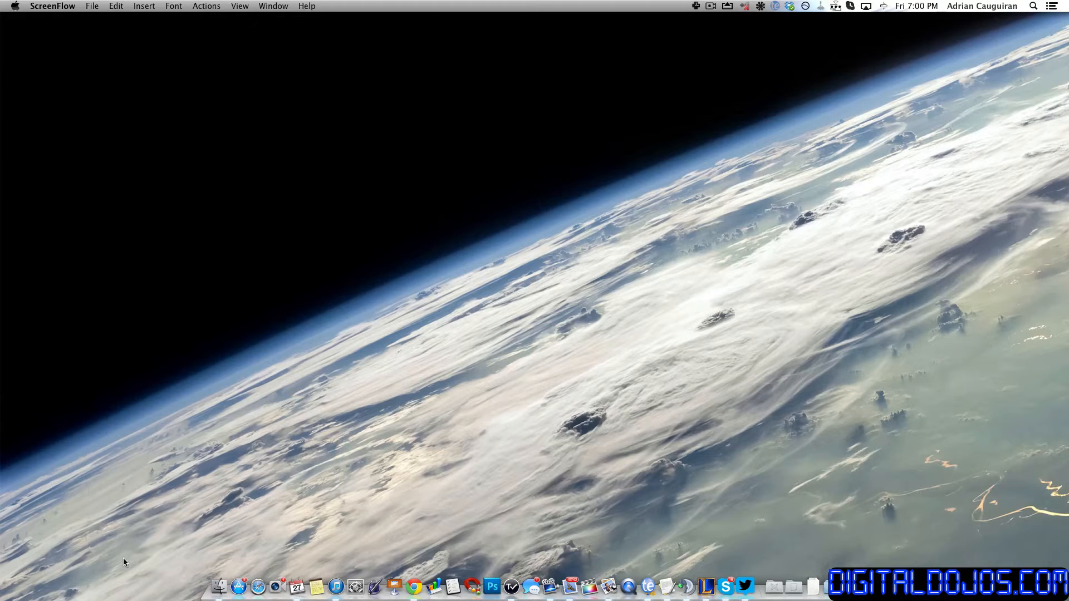
{"action": "mouse_move", "coordinate": [514, 52]}
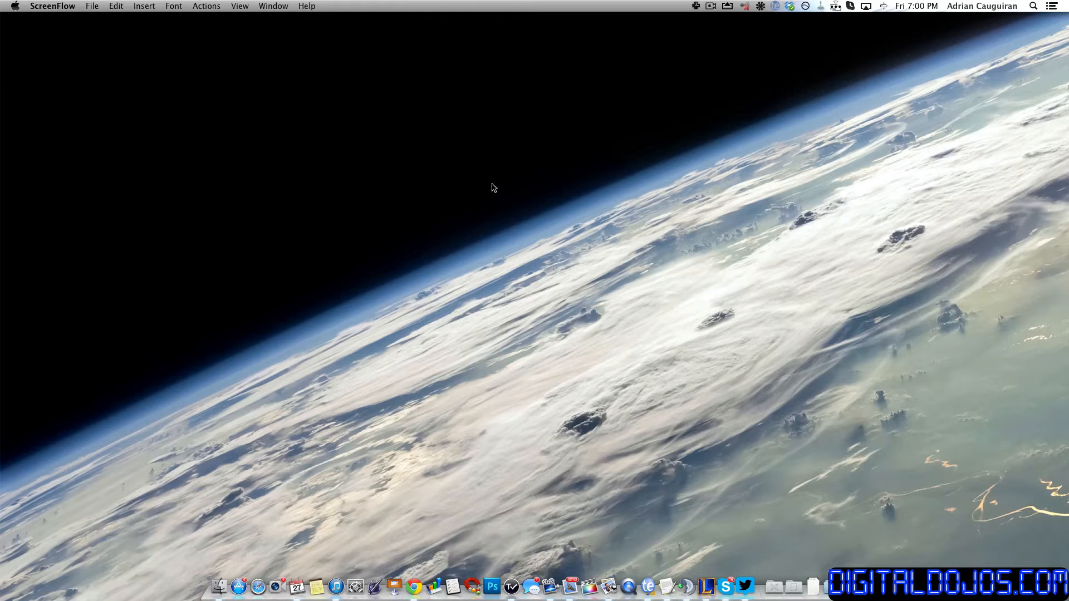
{"action": "mouse_move", "coordinate": [343, 381]}
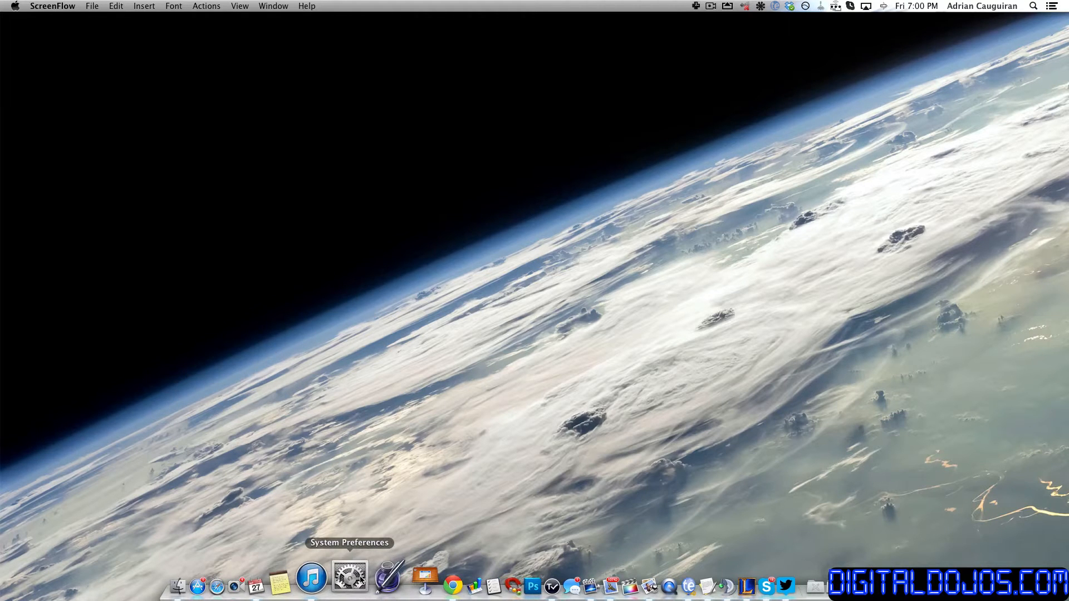
Launch System Preferences from the Dock and show the Energy Saver sleep settings.
{"action": "left_click", "coordinate": [349, 576]}
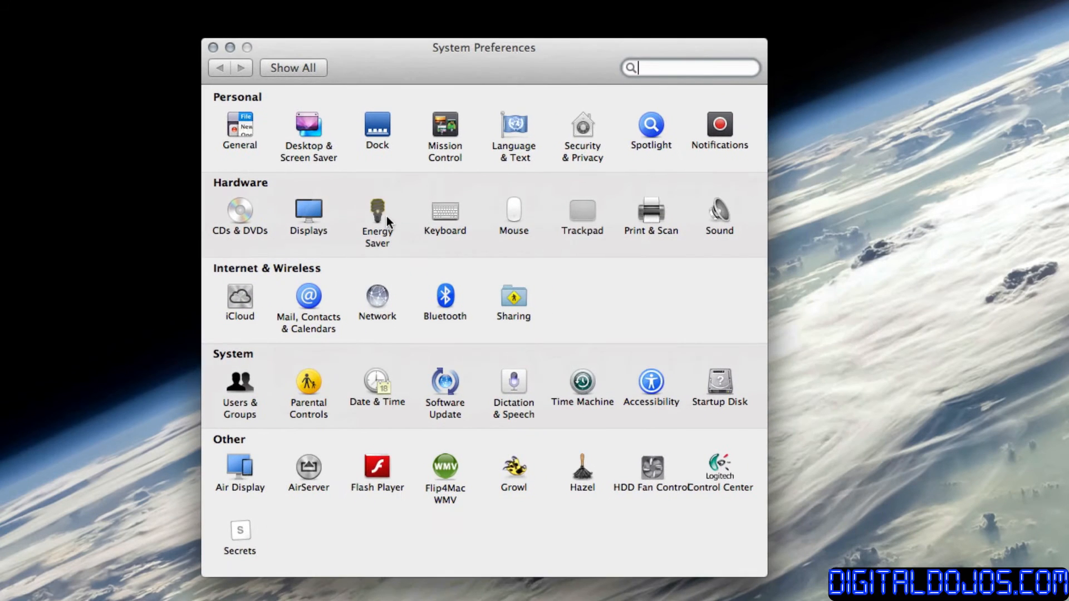
{"action": "left_click", "coordinate": [378, 210]}
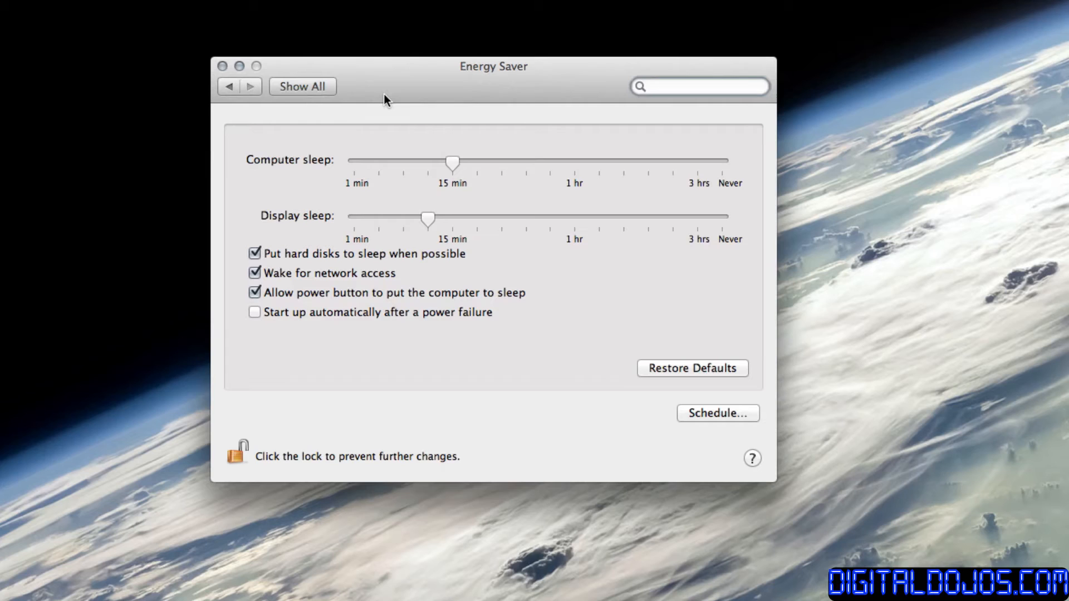
Leave Energy Saver unchanged and head back toward the Desktop & Screen Saver pane.
{"action": "left_click", "coordinate": [699, 86]}
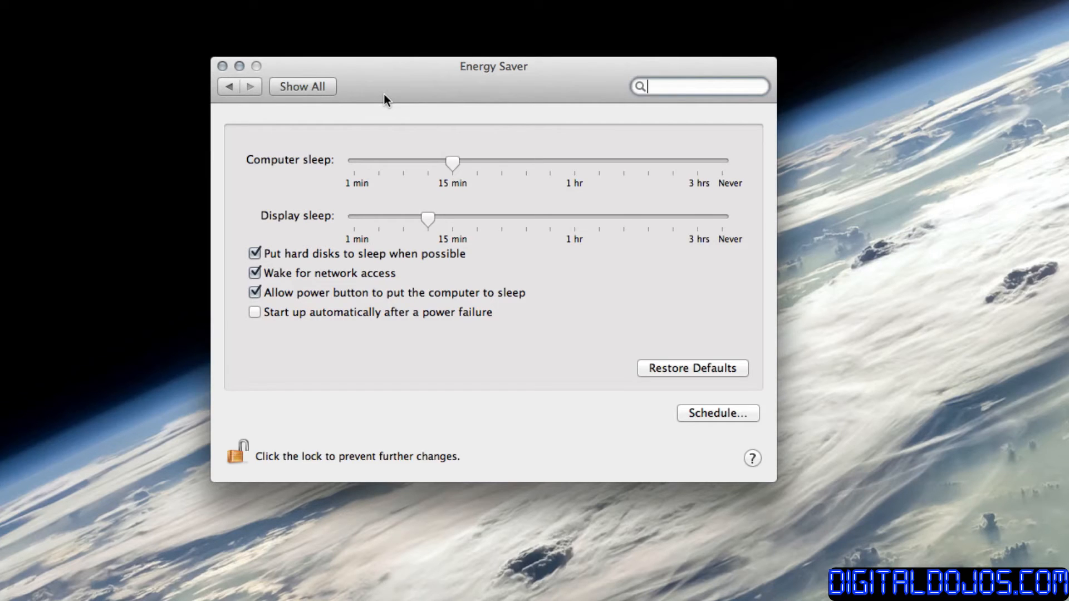
{"action": "mouse_move", "coordinate": [449, 257]}
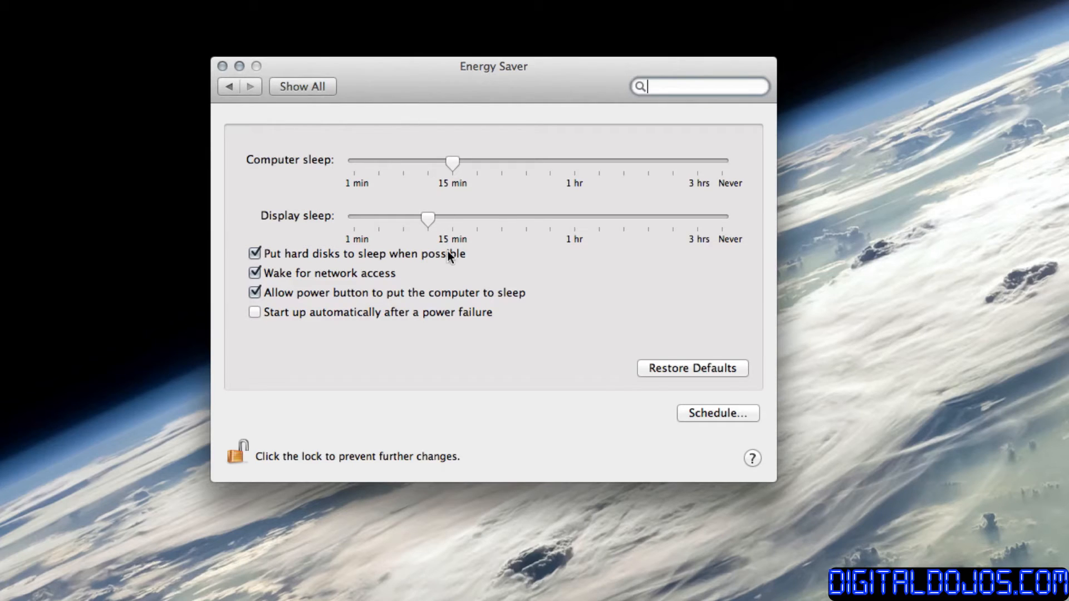
{"action": "mouse_move", "coordinate": [748, 253]}
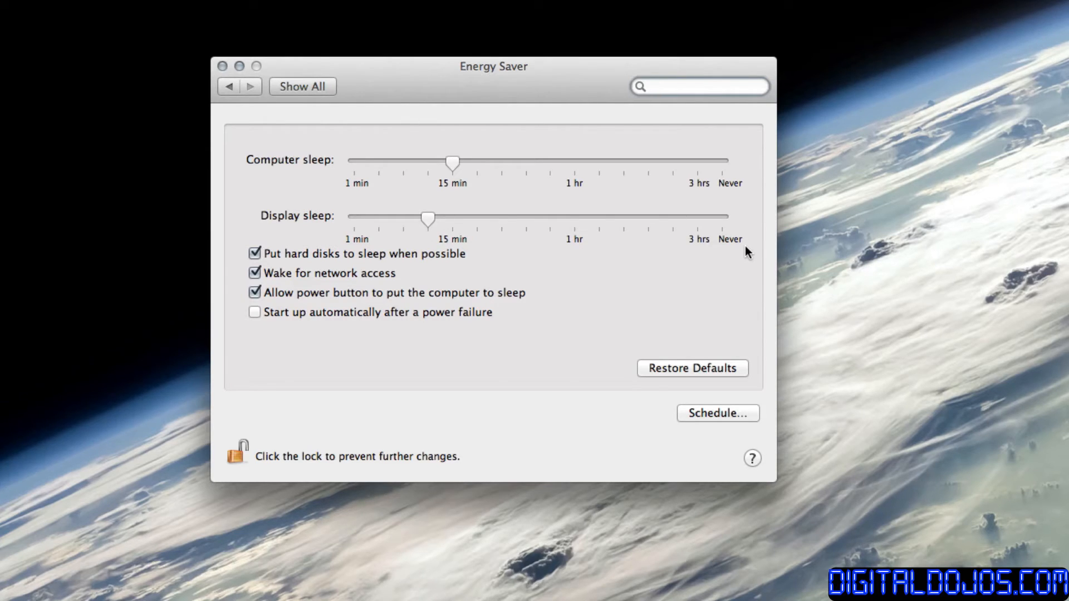
{"action": "left_click", "coordinate": [699, 86]}
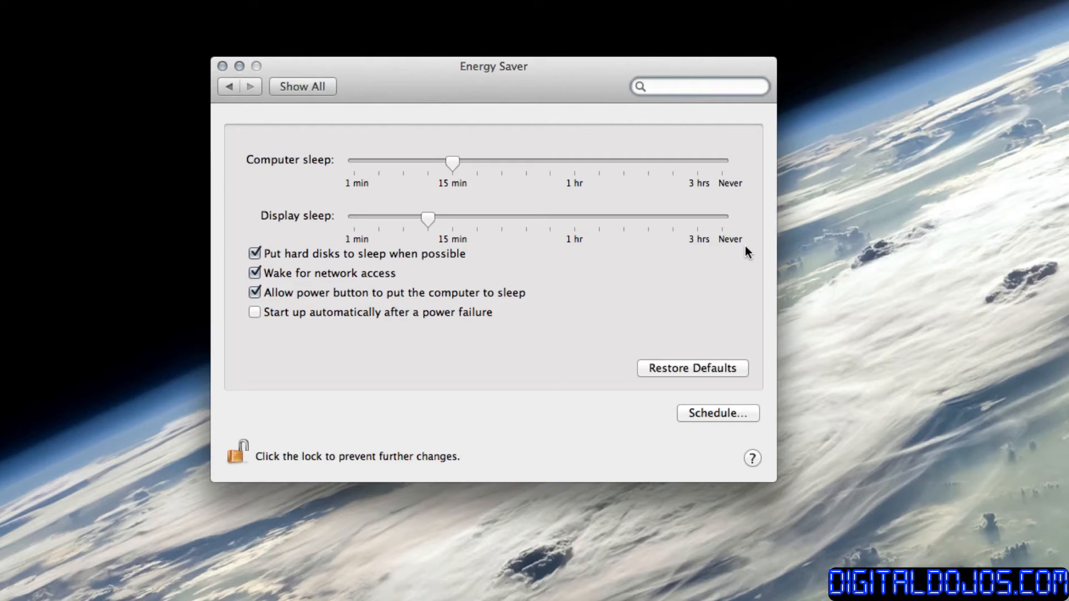
{"action": "left_click", "coordinate": [699, 86]}
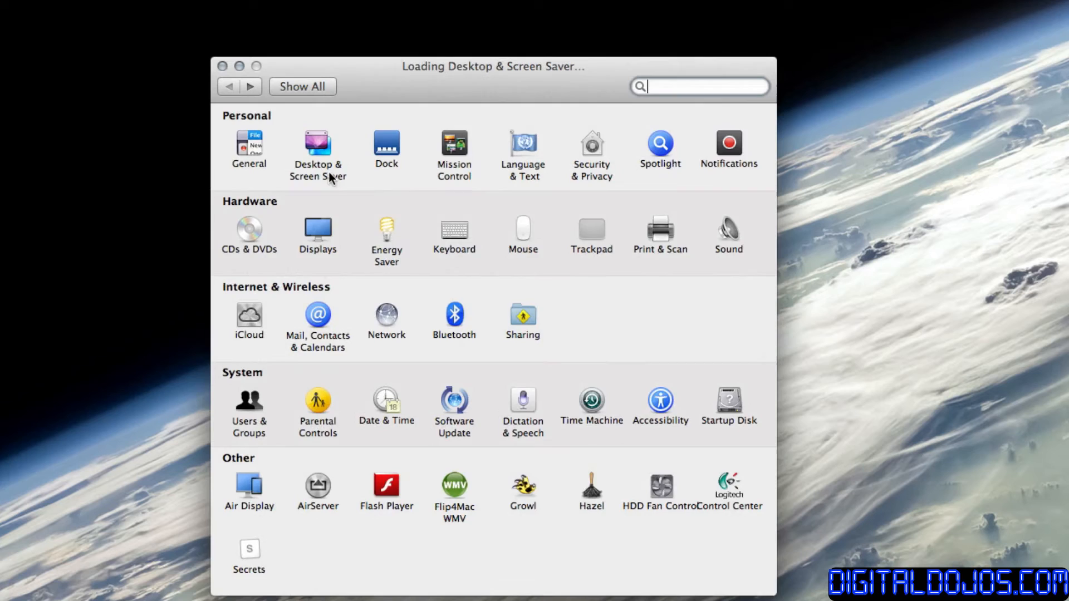
View the Desktop & Screen Saver pane unchanged, then return via Show All to the pane grid.
{"action": "left_click", "coordinate": [318, 144]}
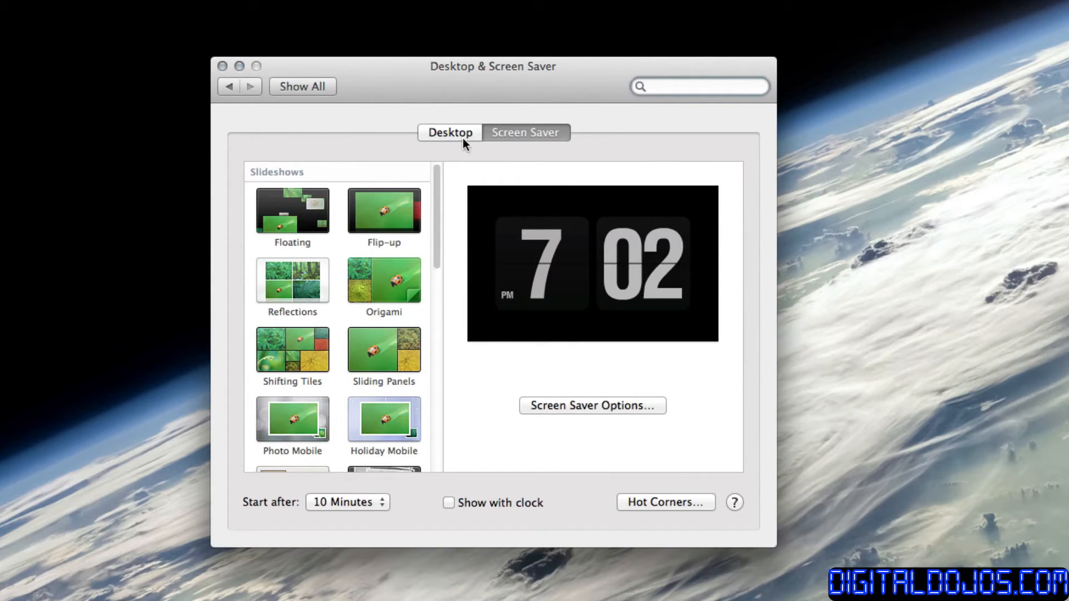
{"action": "left_click", "coordinate": [699, 87]}
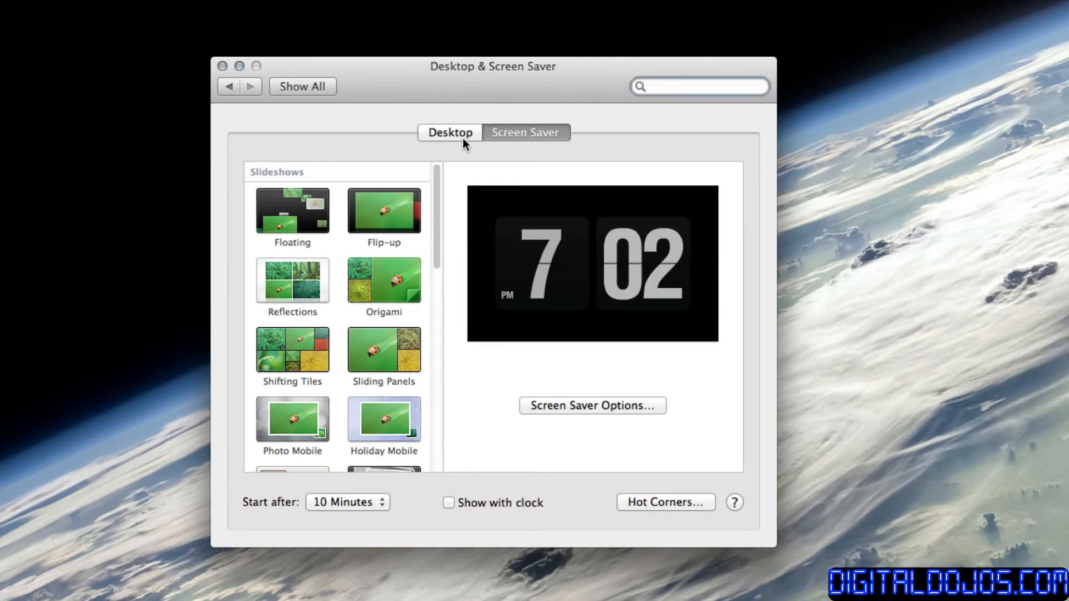
{"action": "left_click", "coordinate": [227, 87]}
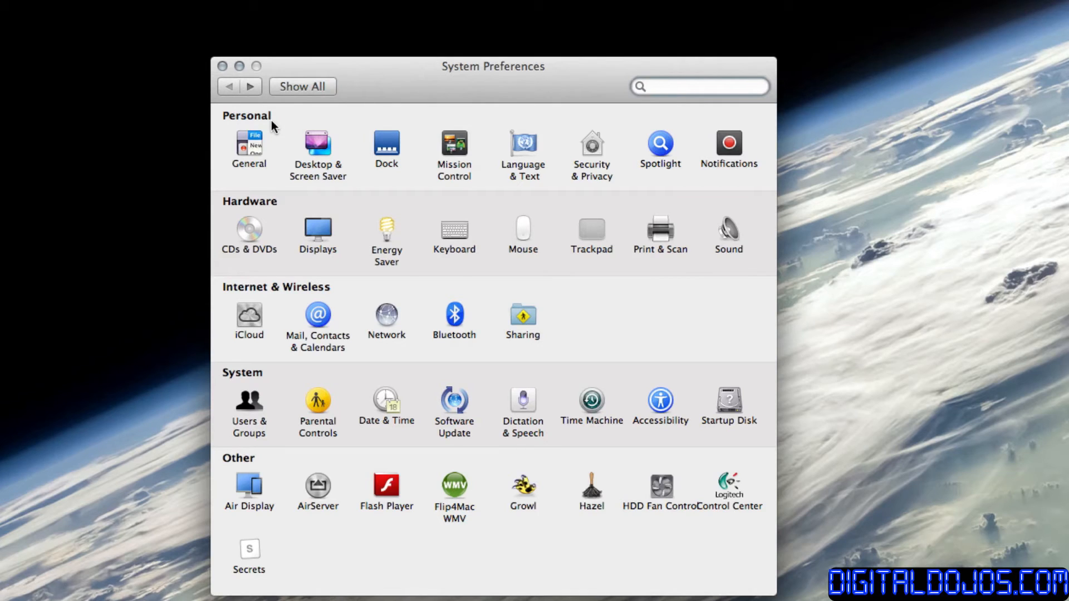
Show the Displays pane with its resolution options from the Hardware section.
{"action": "left_click", "coordinate": [699, 87]}
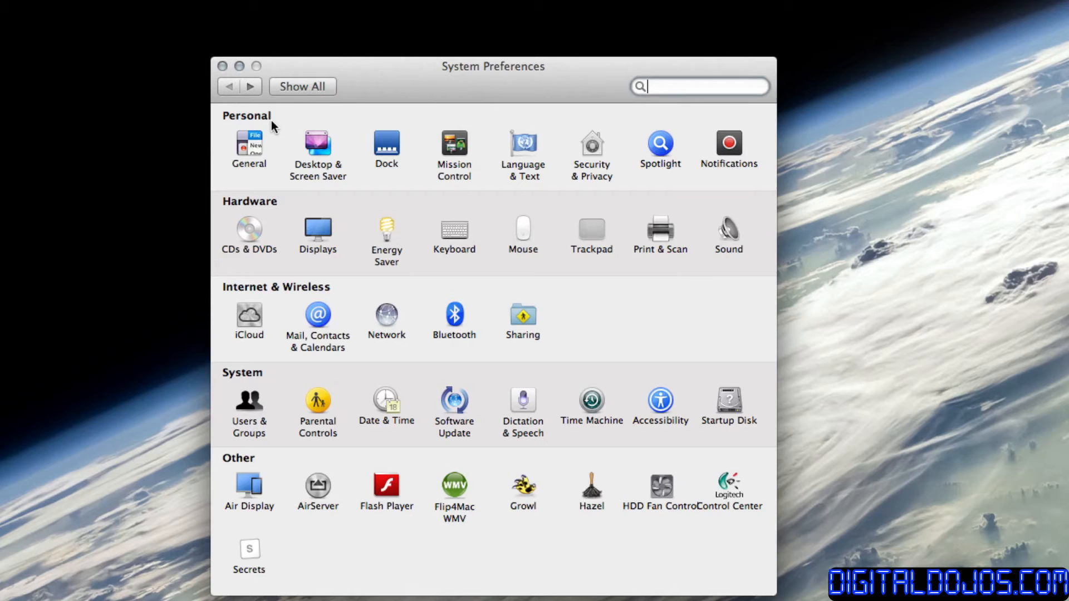
{"action": "mouse_move", "coordinate": [293, 187]}
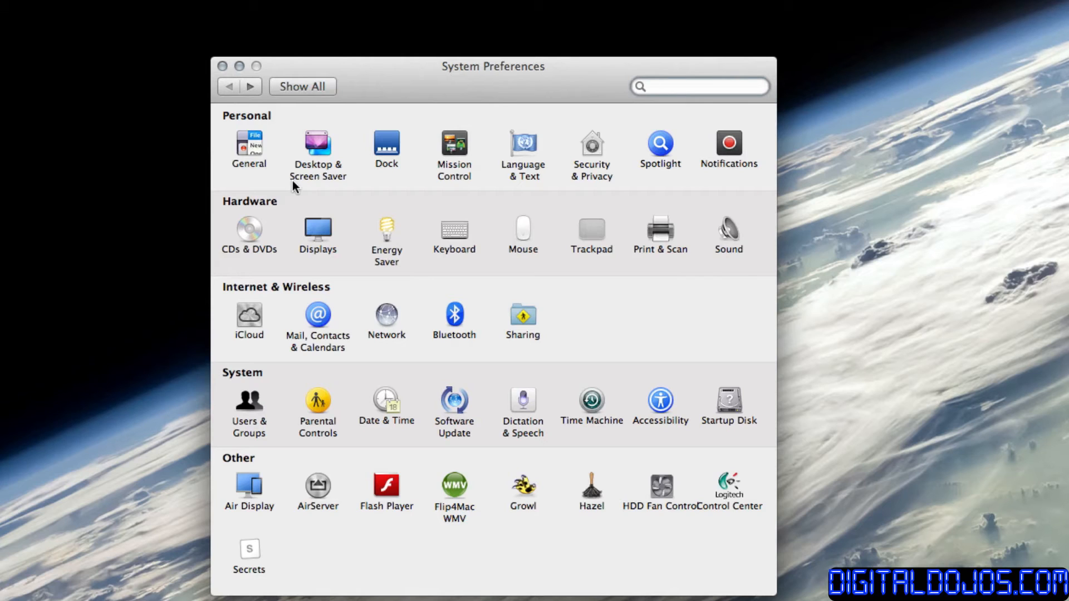
{"action": "mouse_move", "coordinate": [504, 186]}
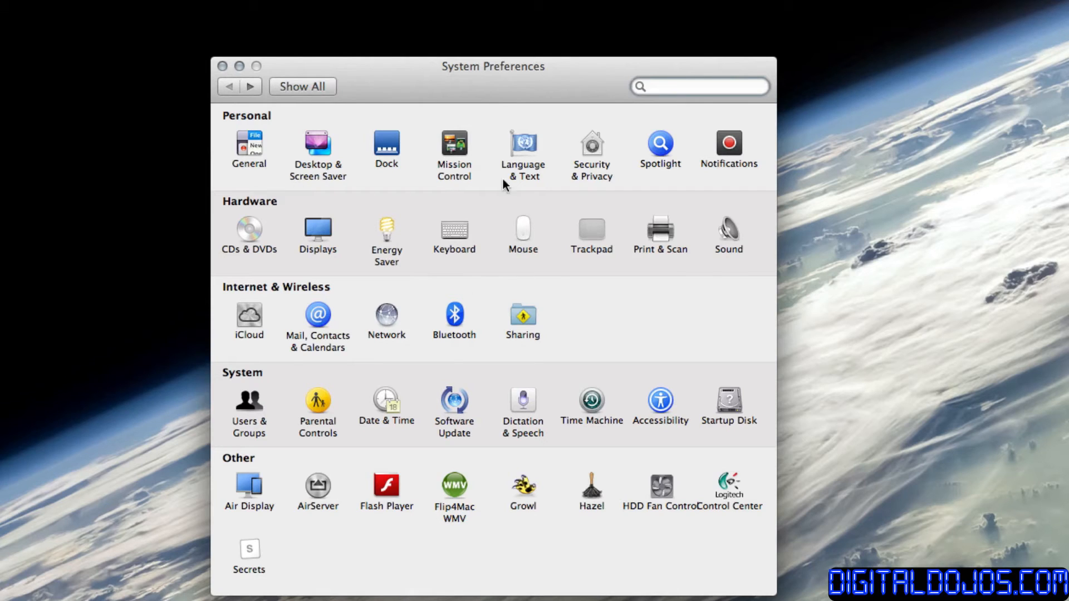
{"action": "mouse_move", "coordinate": [481, 311]}
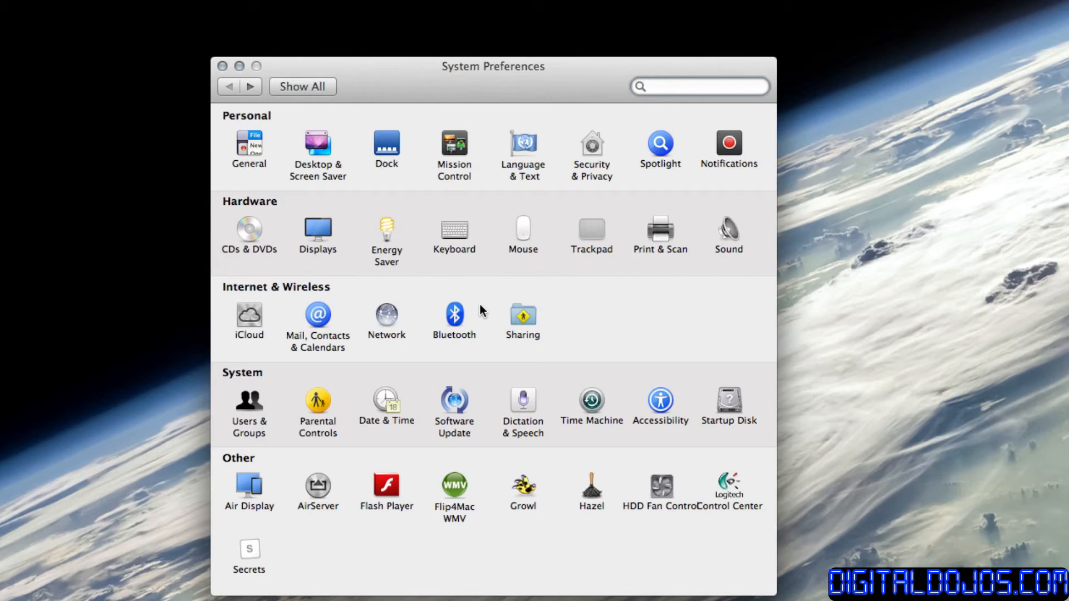
{"action": "left_click", "coordinate": [699, 87]}
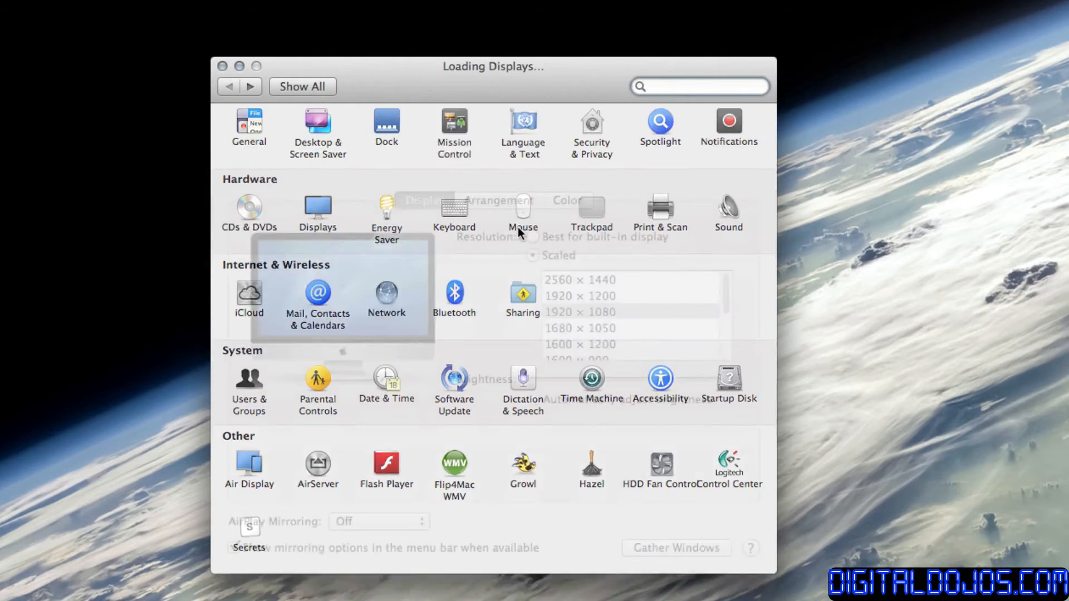
Show the Color section listing the iMac and iMac Calibrated display profiles.
{"action": "left_click", "coordinate": [317, 209]}
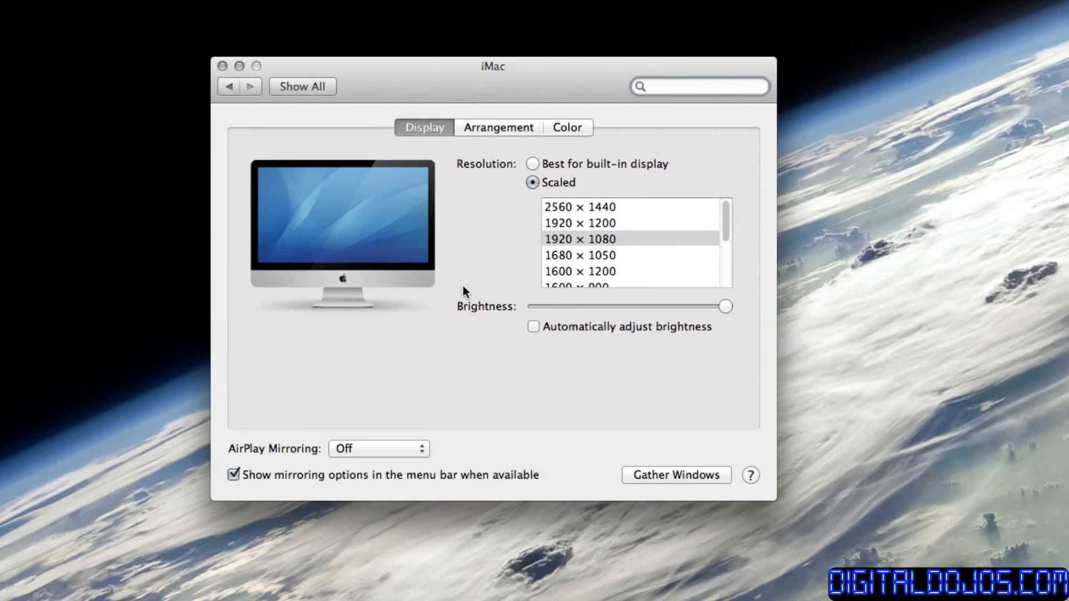
{"action": "left_click", "coordinate": [699, 86]}
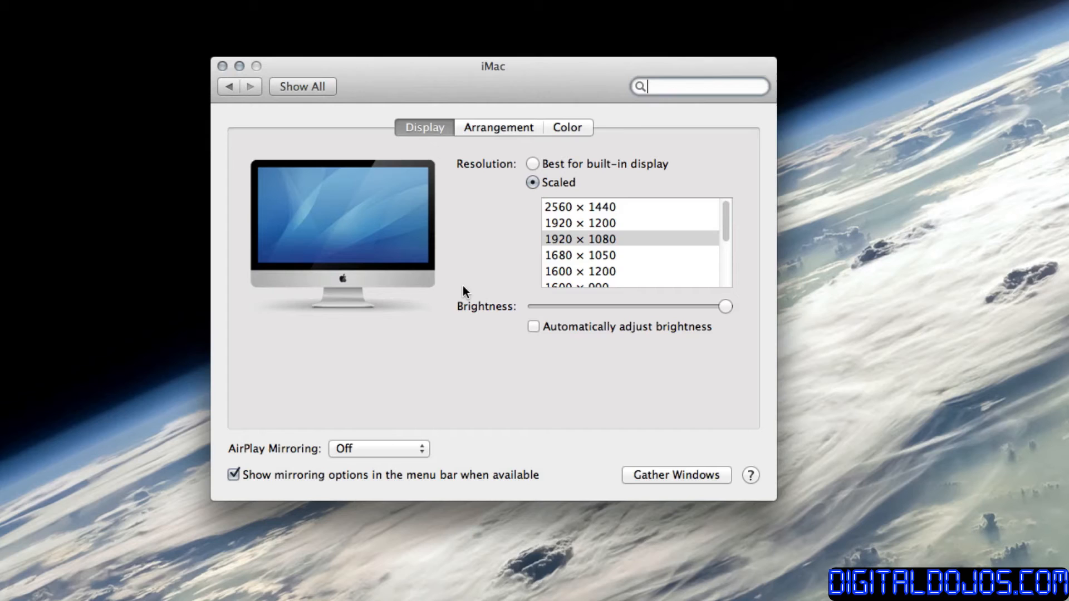
{"action": "mouse_move", "coordinate": [549, 134]}
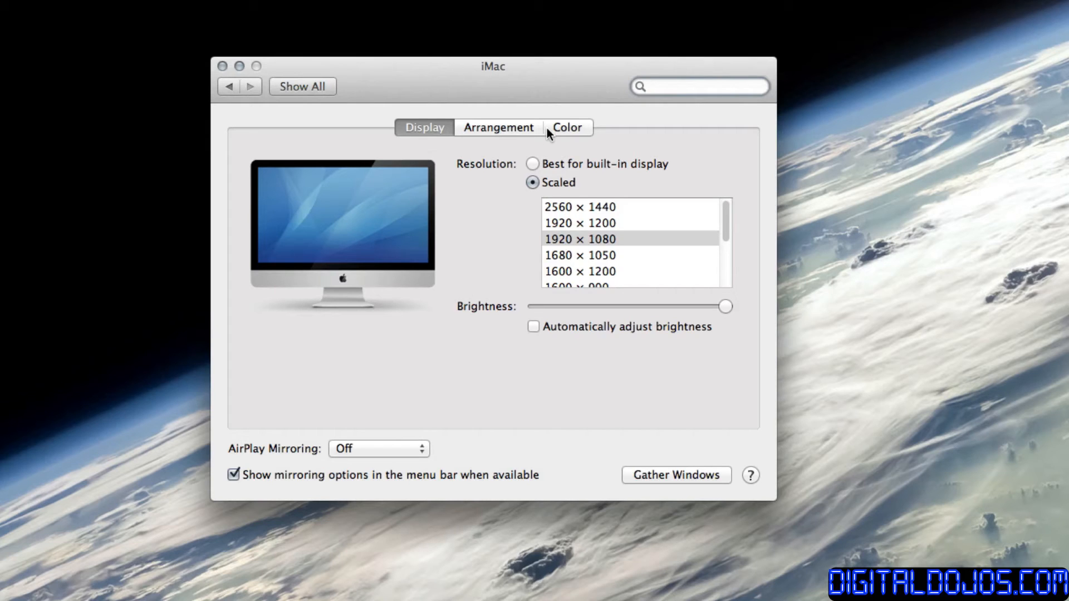
{"action": "left_click", "coordinate": [567, 127]}
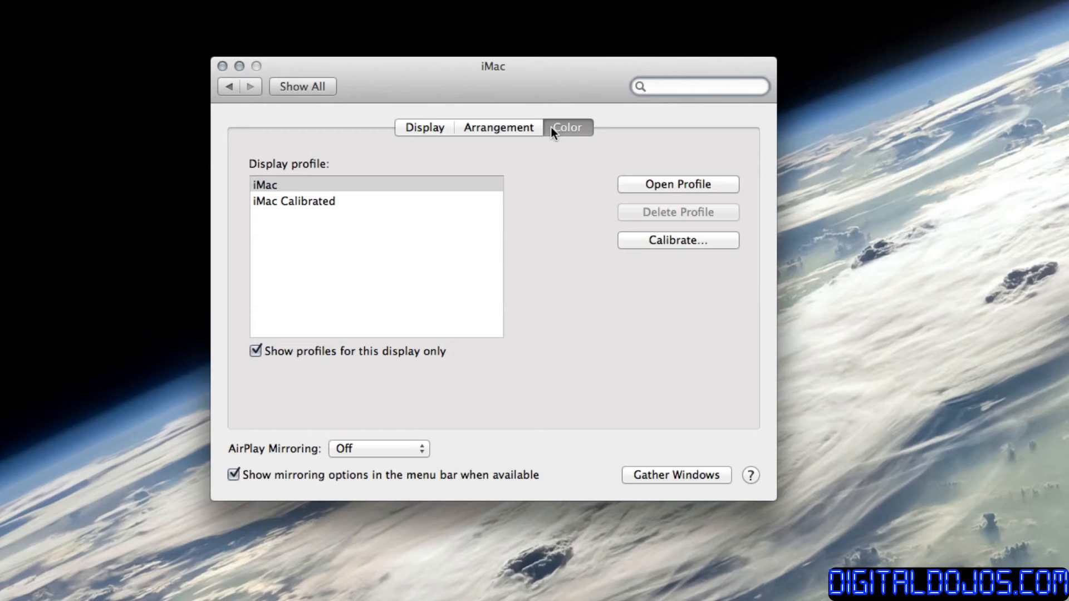
{"action": "left_click", "coordinate": [699, 86]}
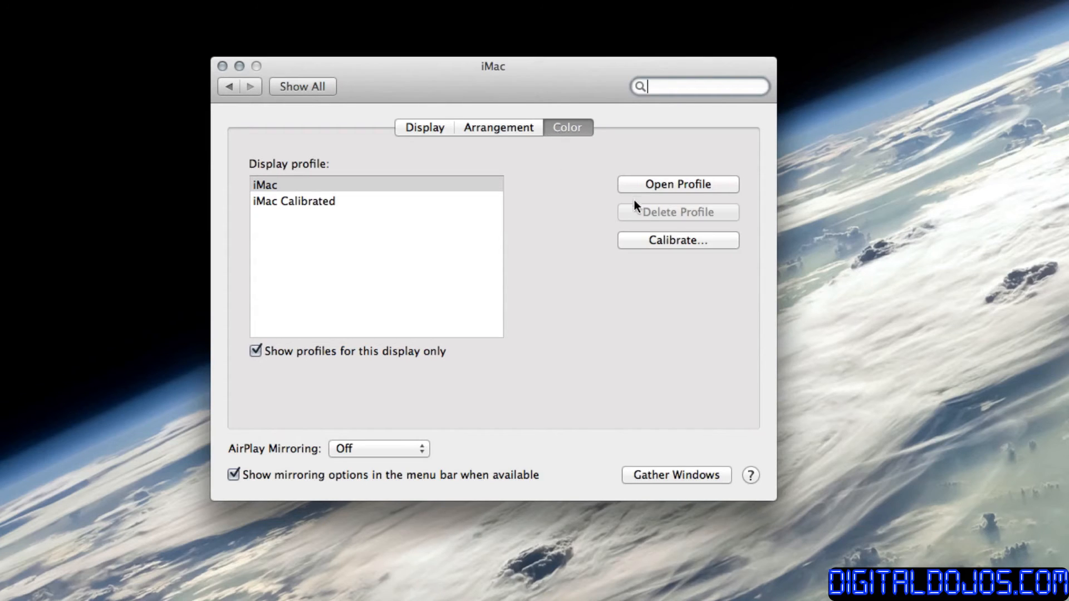
{"action": "left_click", "coordinate": [678, 240]}
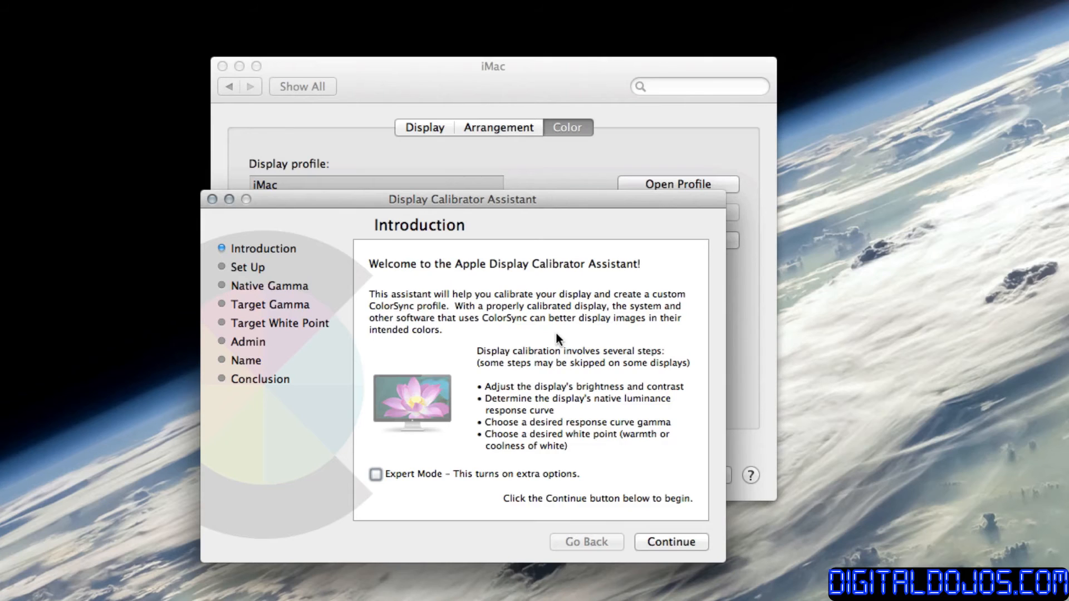
{"action": "mouse_move", "coordinate": [618, 569]}
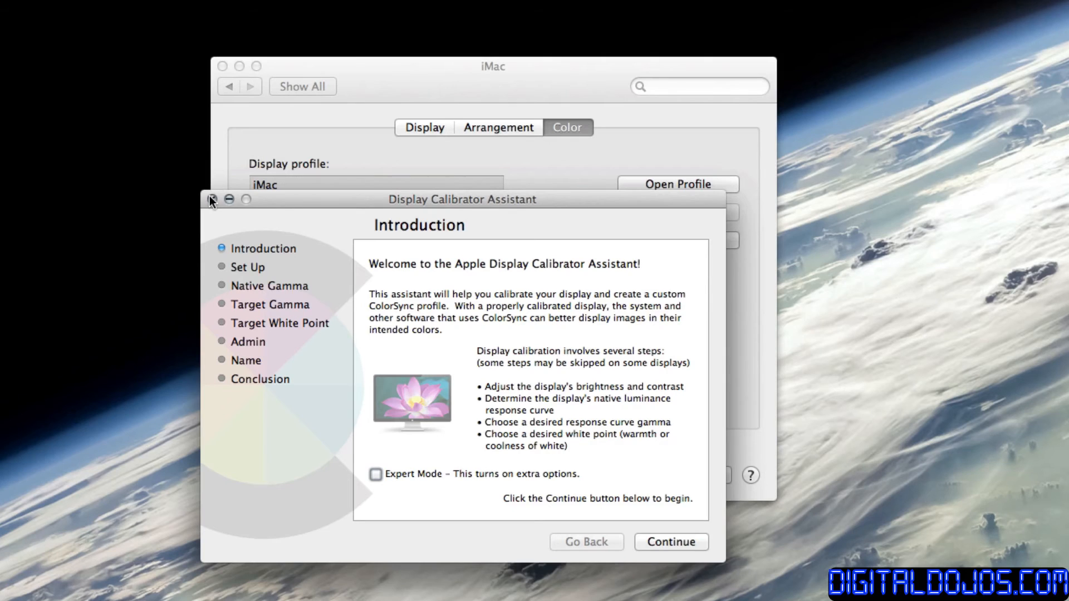
{"action": "left_click", "coordinate": [212, 199]}
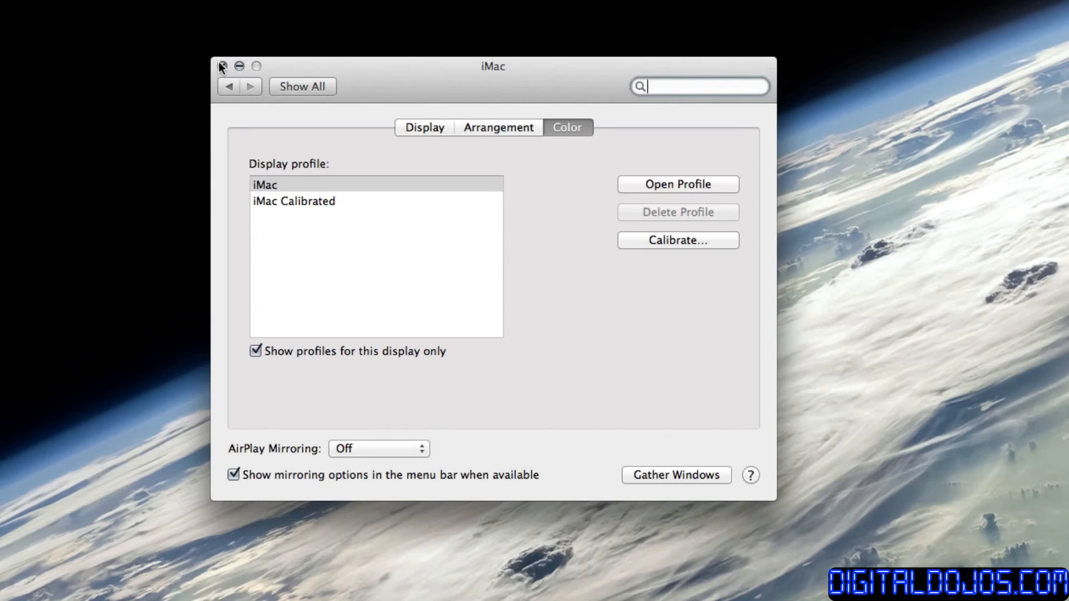
Close the System Preferences window, leaving the desktop with the recorder's menu showing.
{"action": "left_click", "coordinate": [221, 66]}
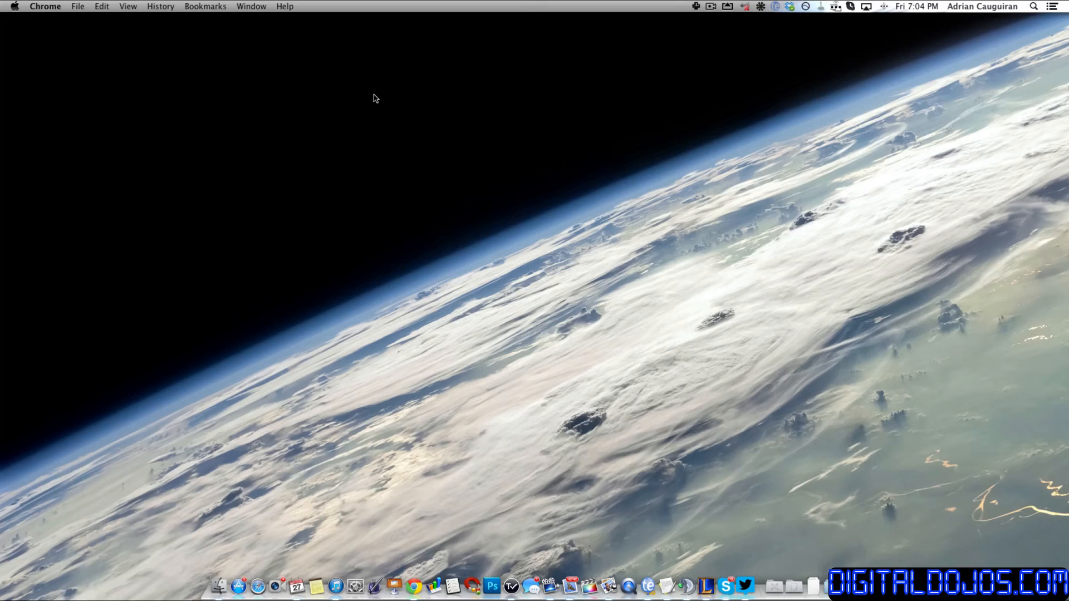
{"action": "left_click", "coordinate": [710, 6]}
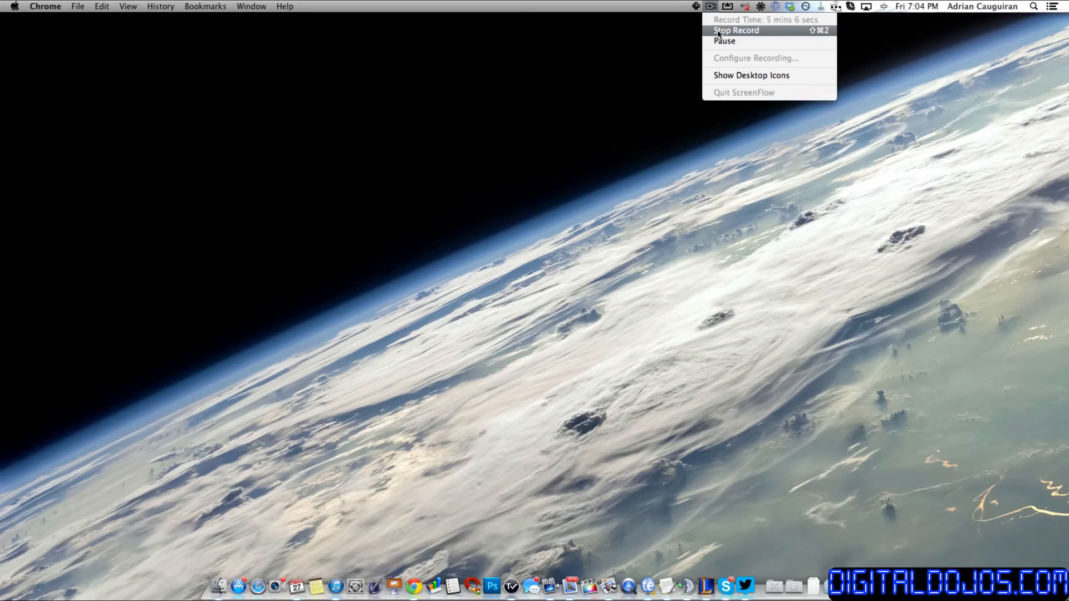